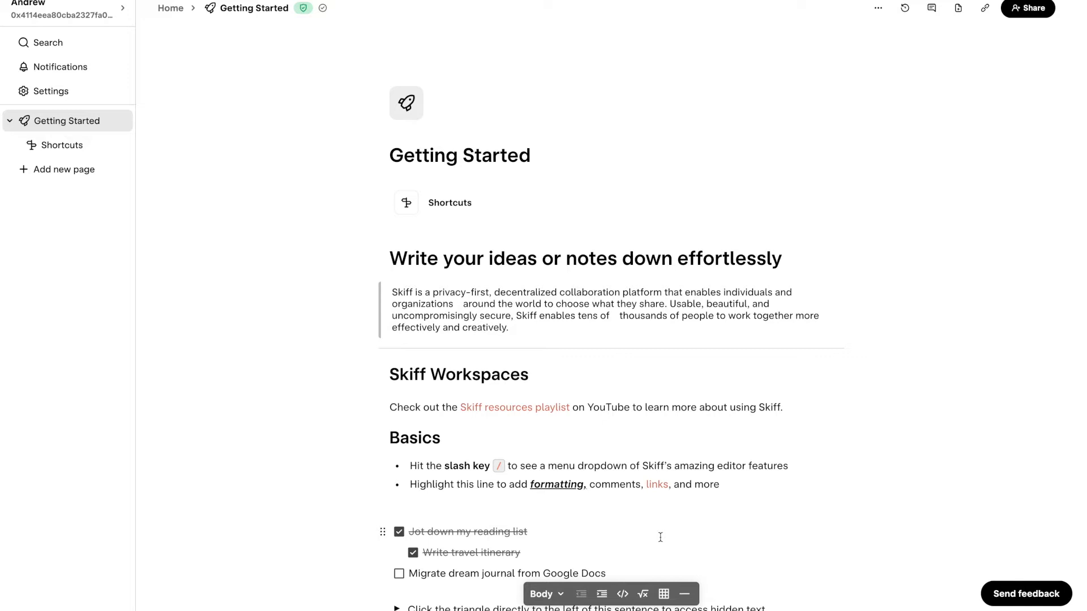
mouse_move(47, 96)
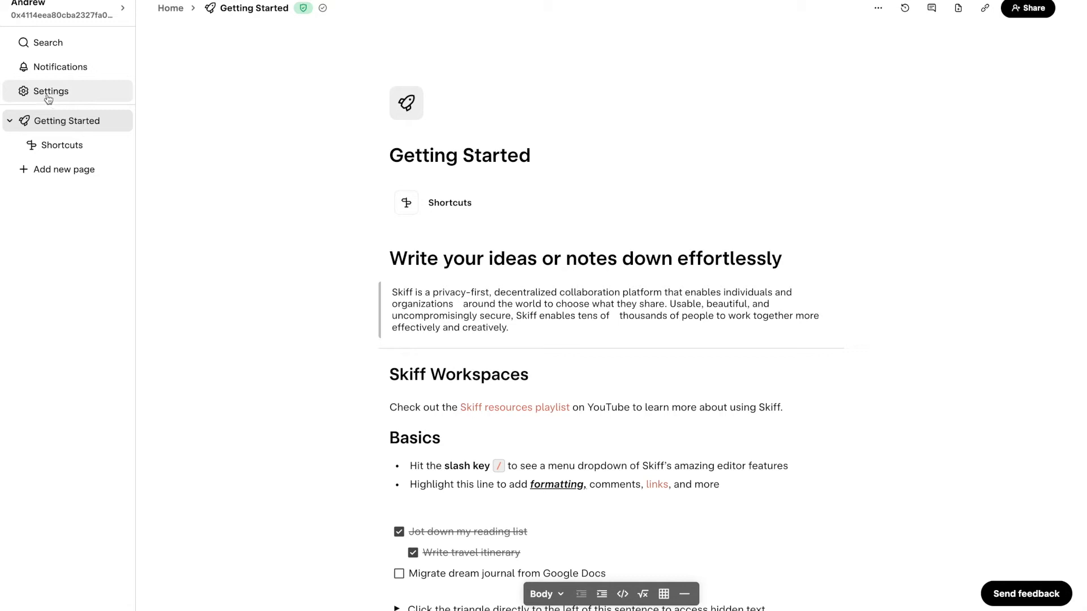
Replace the display name Andrew with Satoshi in account settings and save it
left_click(49, 90)
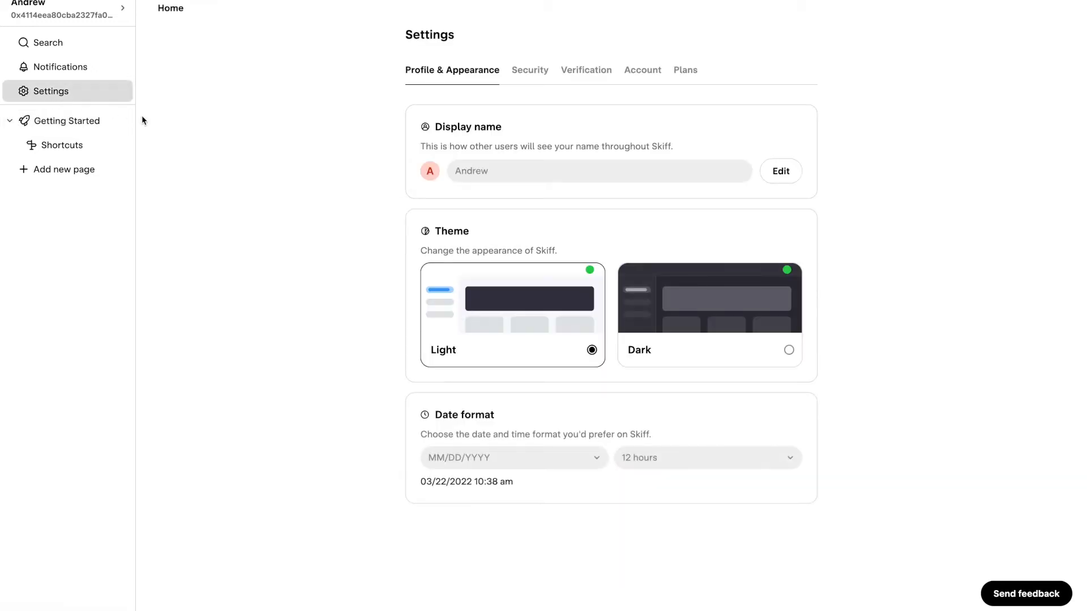
mouse_move(485, 124)
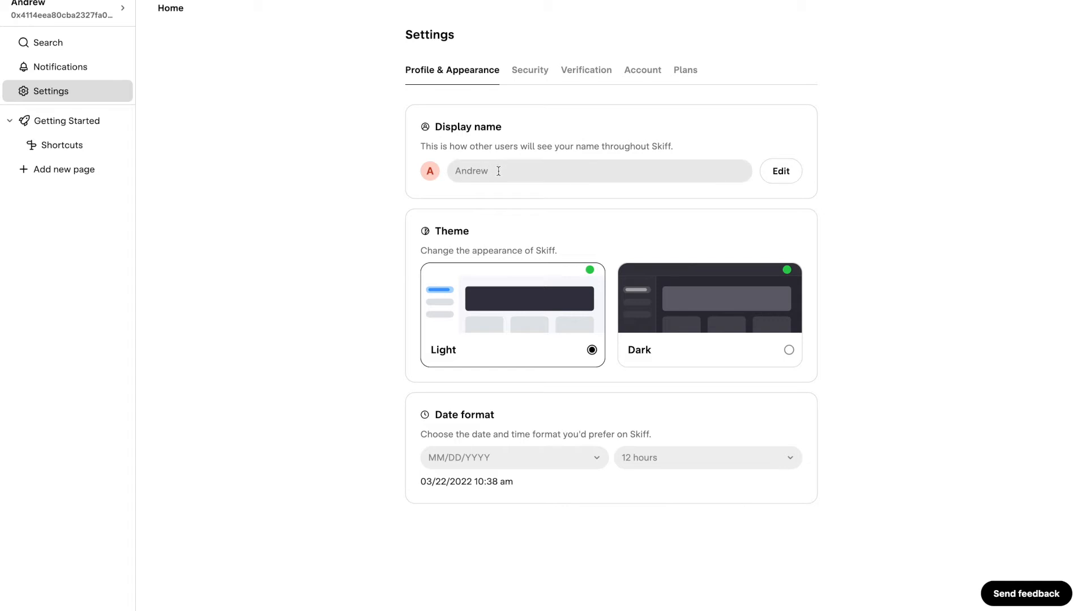
left_click(781, 171)
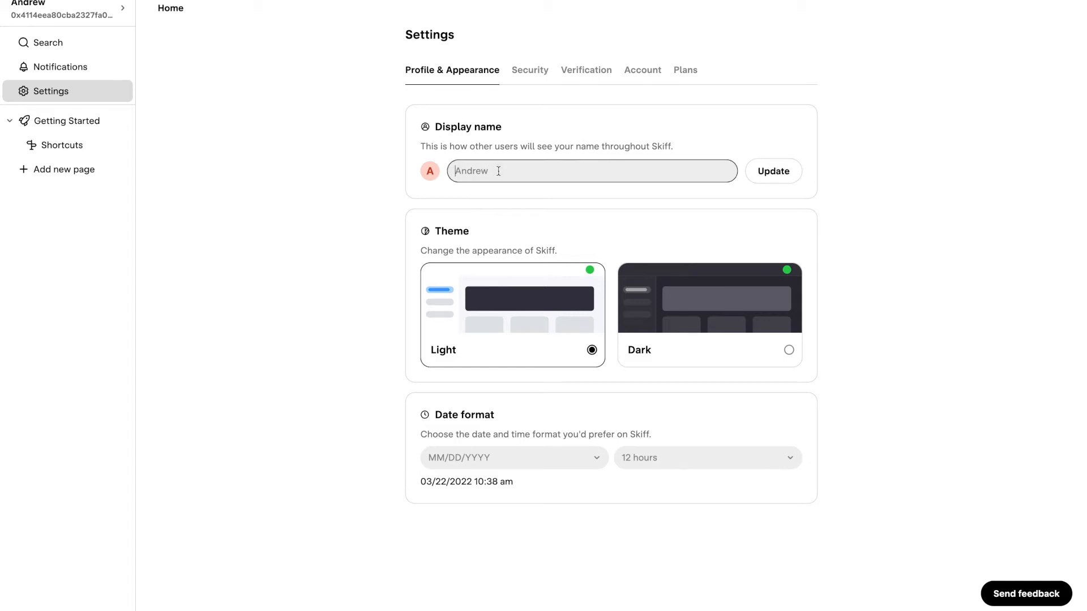
type("Satoshi")
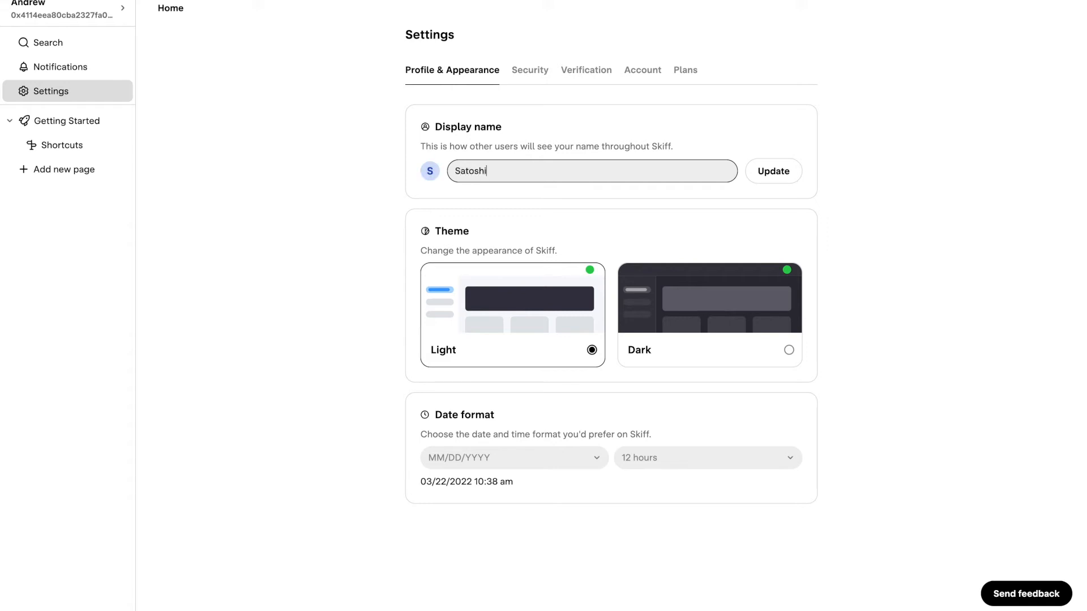
mouse_move(740, 197)
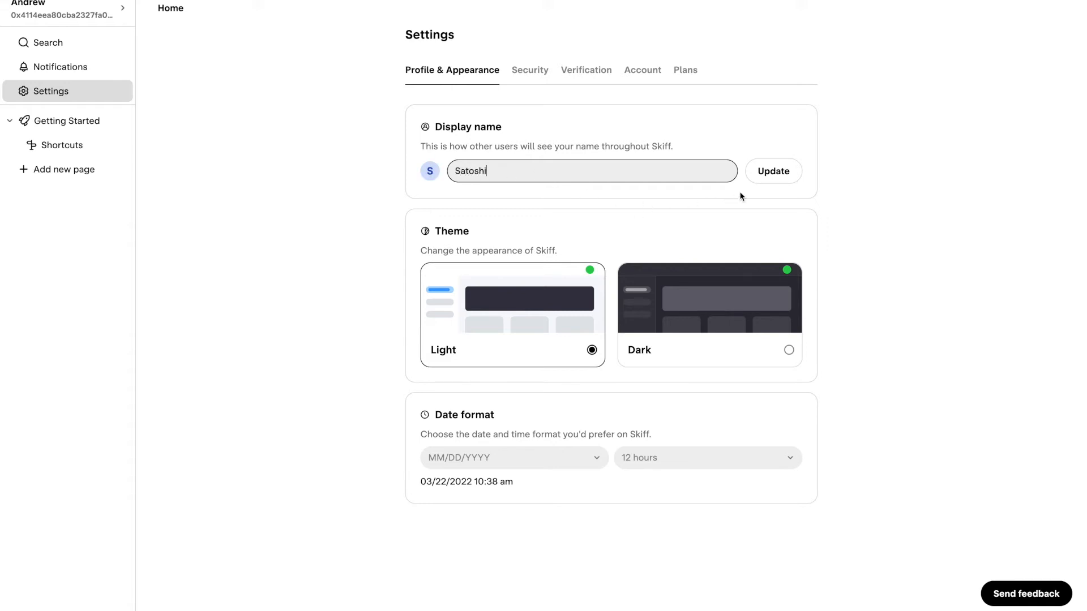
left_click(773, 171)
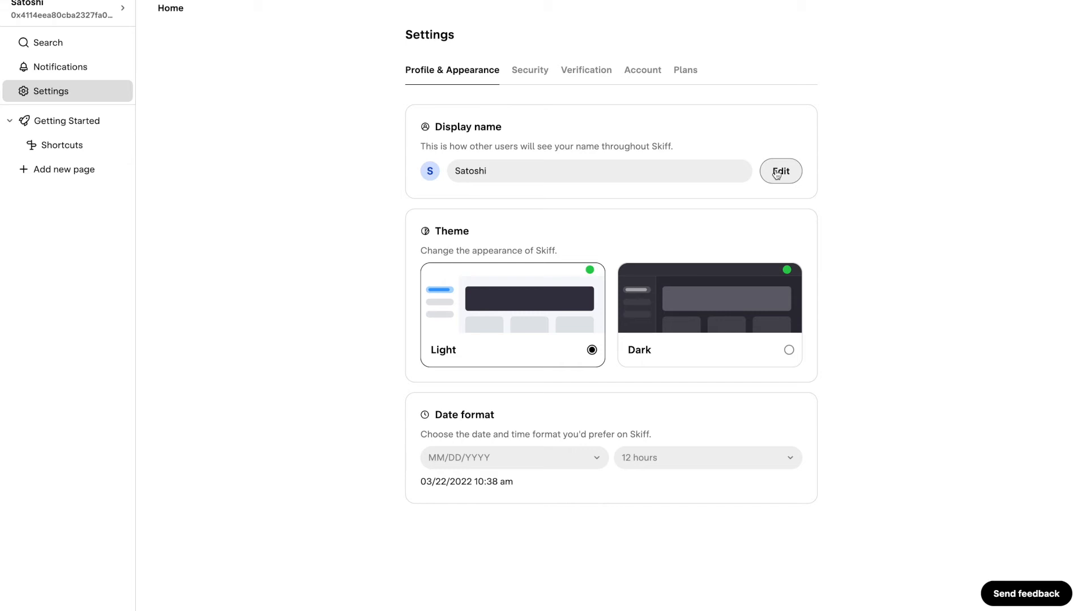
mouse_move(489, 188)
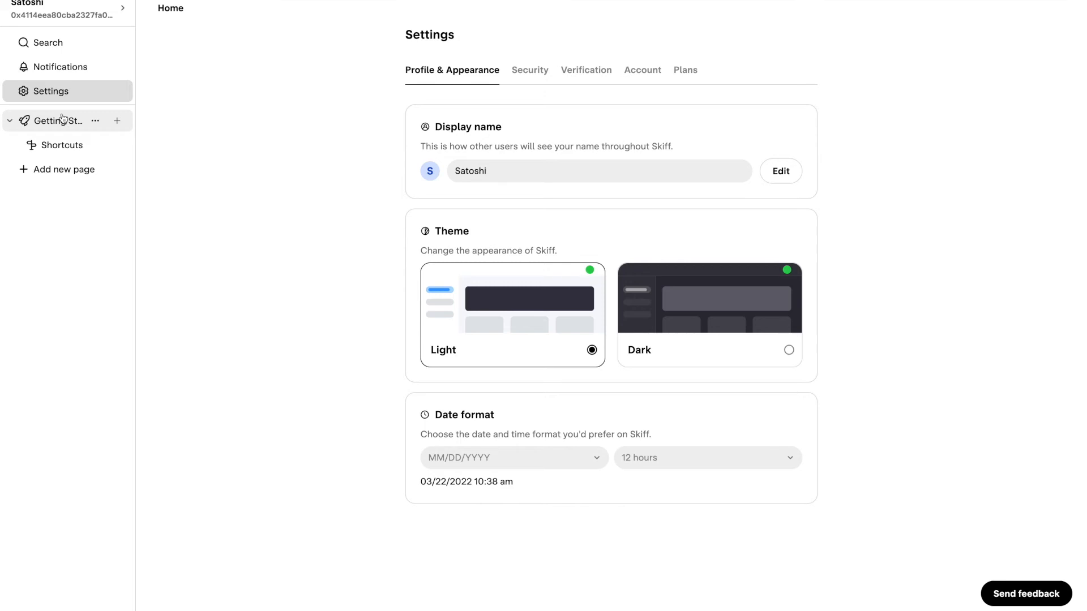
Return to the Getting Started page after confirming Satoshi shows as the saved name in Settings
left_click(54, 120)
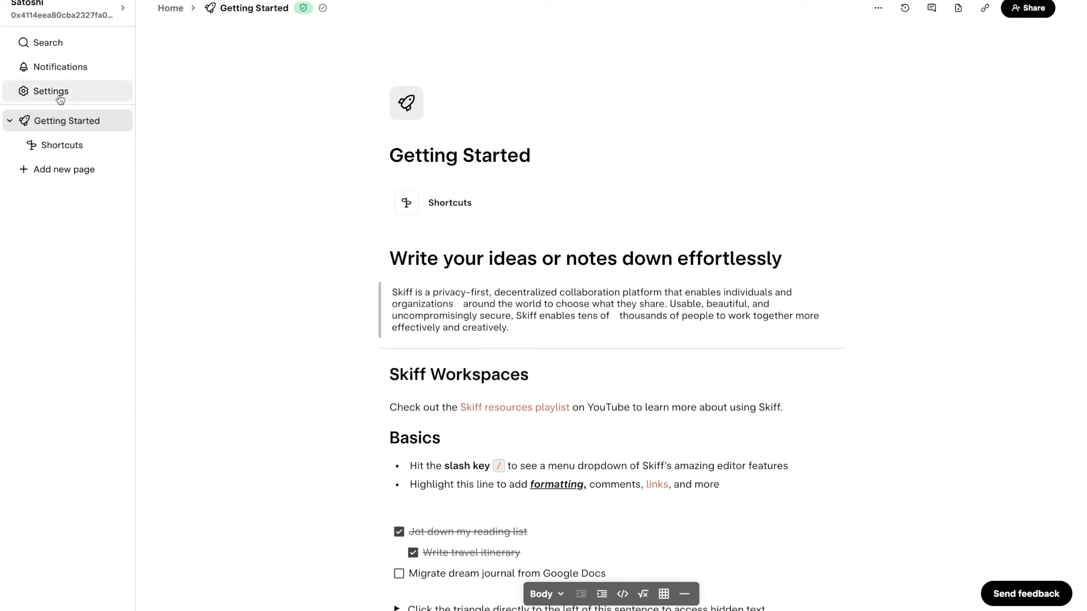
left_click(50, 90)
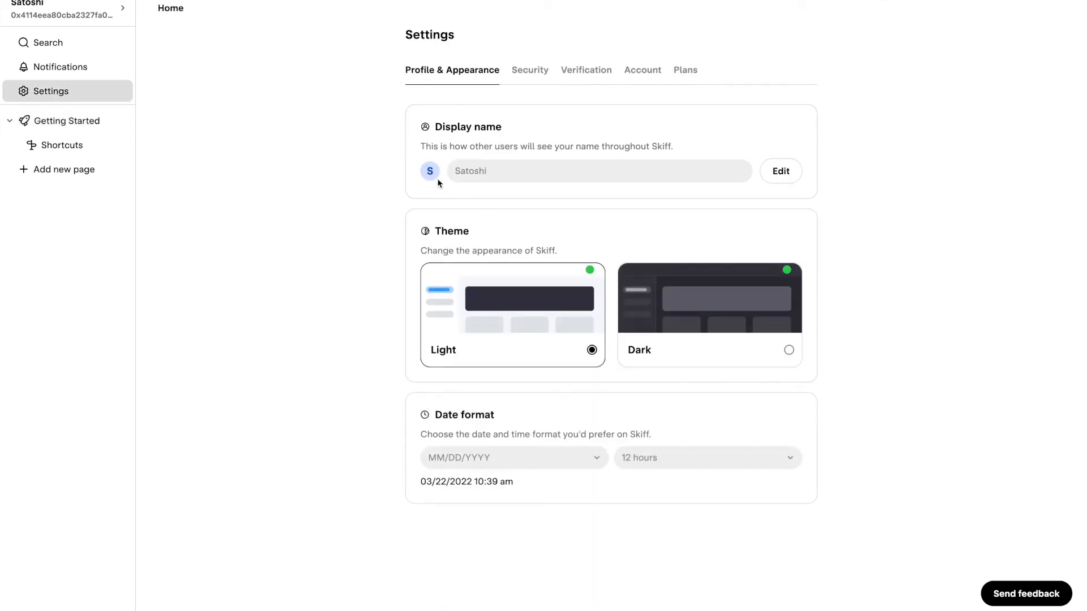
mouse_move(71, 131)
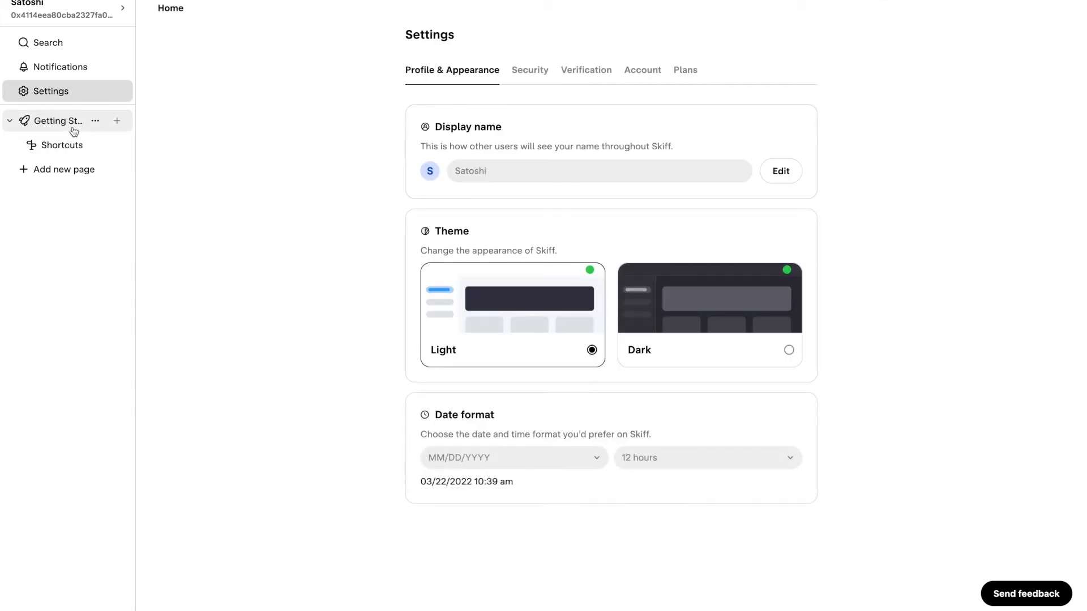
left_click(56, 120)
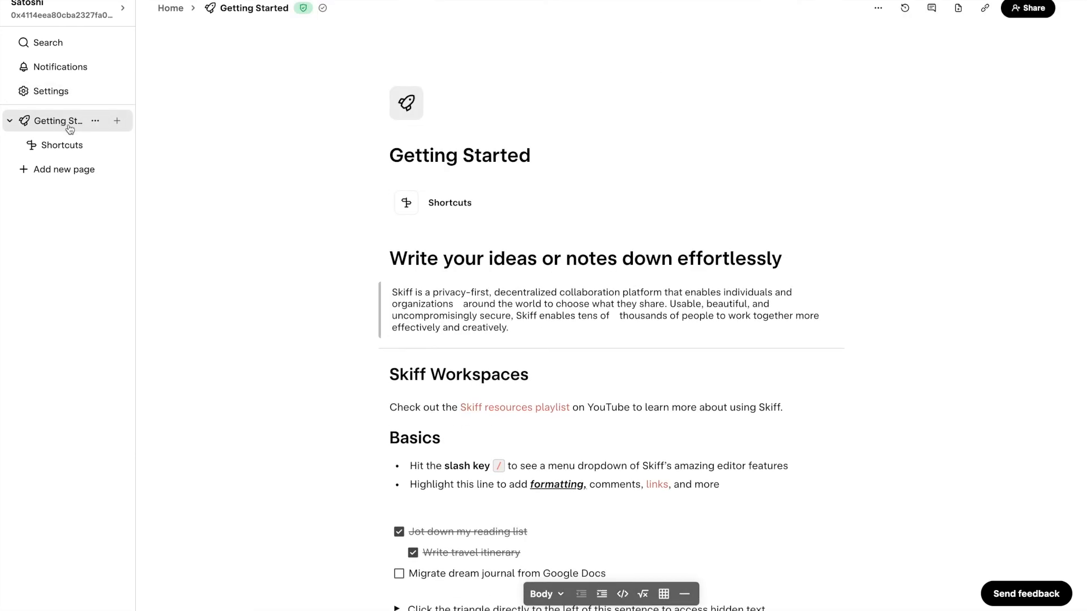